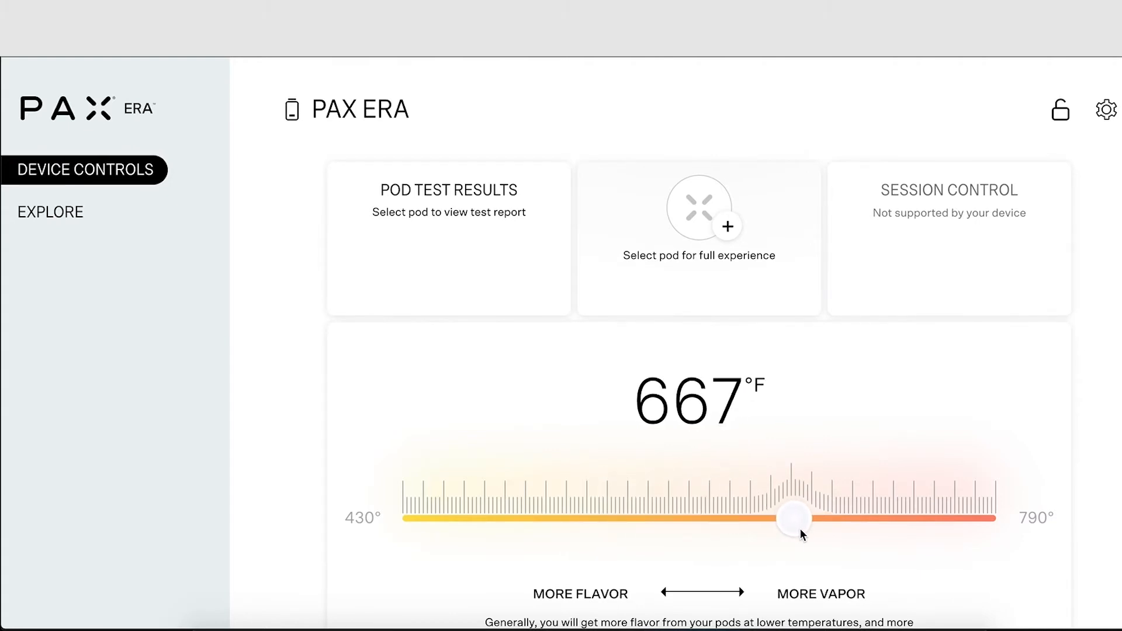
- Open the PAX ERA device settings dialog showing brightness at maximum and colour modes
{"action": "left_click", "coordinate": [1105, 109]}
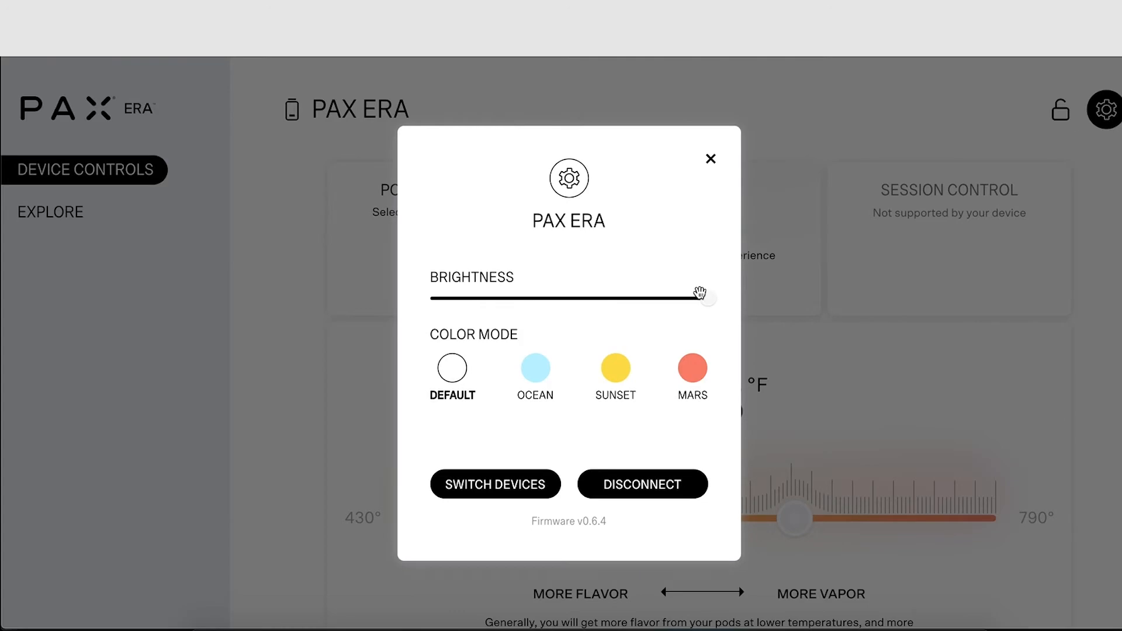